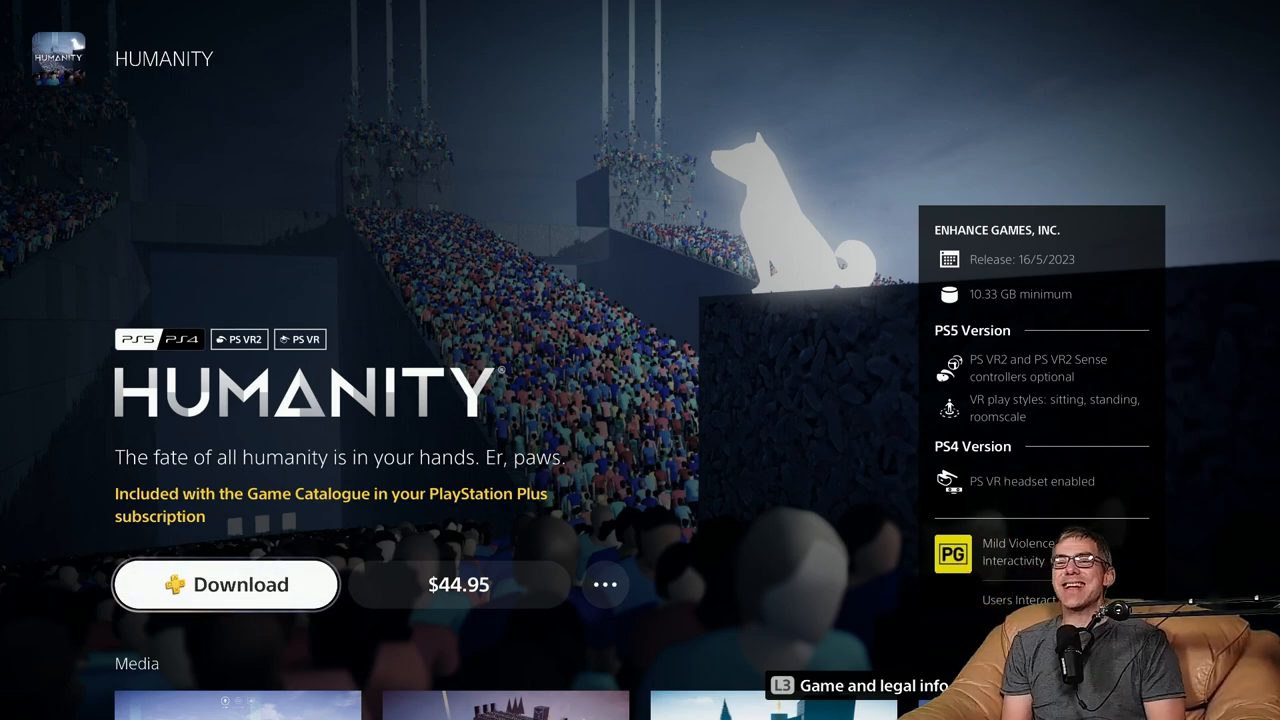
# Step: Start the HUMANITY download from its store page, reaching the PS5/PS4 version choices
pyautogui.click(224, 584)
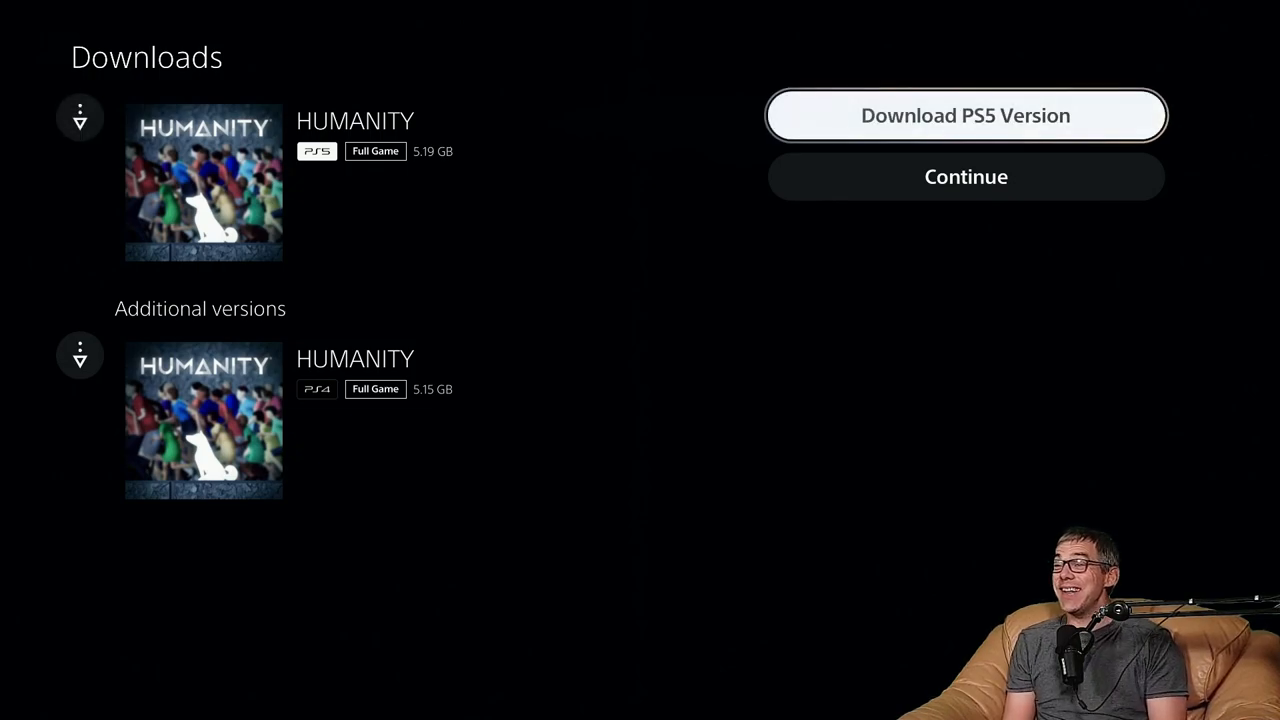
# Step: Choose the PS5 version of HUMANITY to download
pyautogui.click(964, 114)
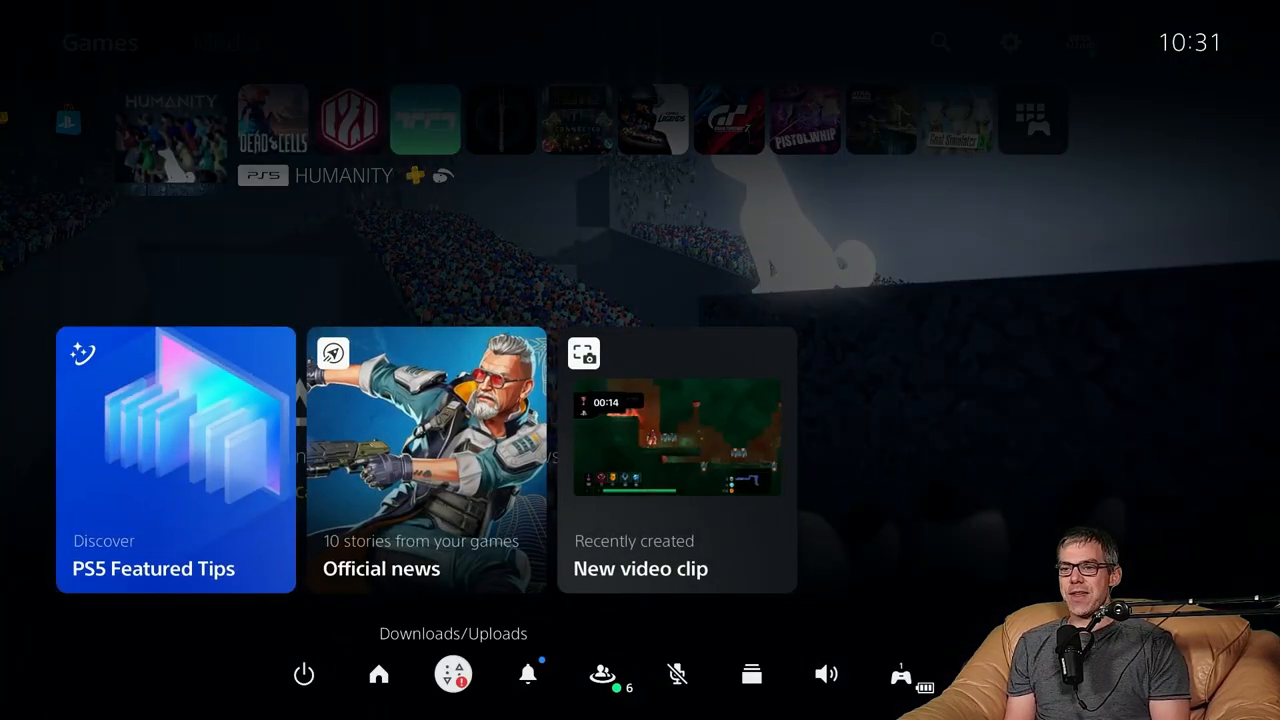
# Step: Check the HUMANITY download progress in Downloads/Uploads until it installs and launches to the EULA
pyautogui.click(452, 672)
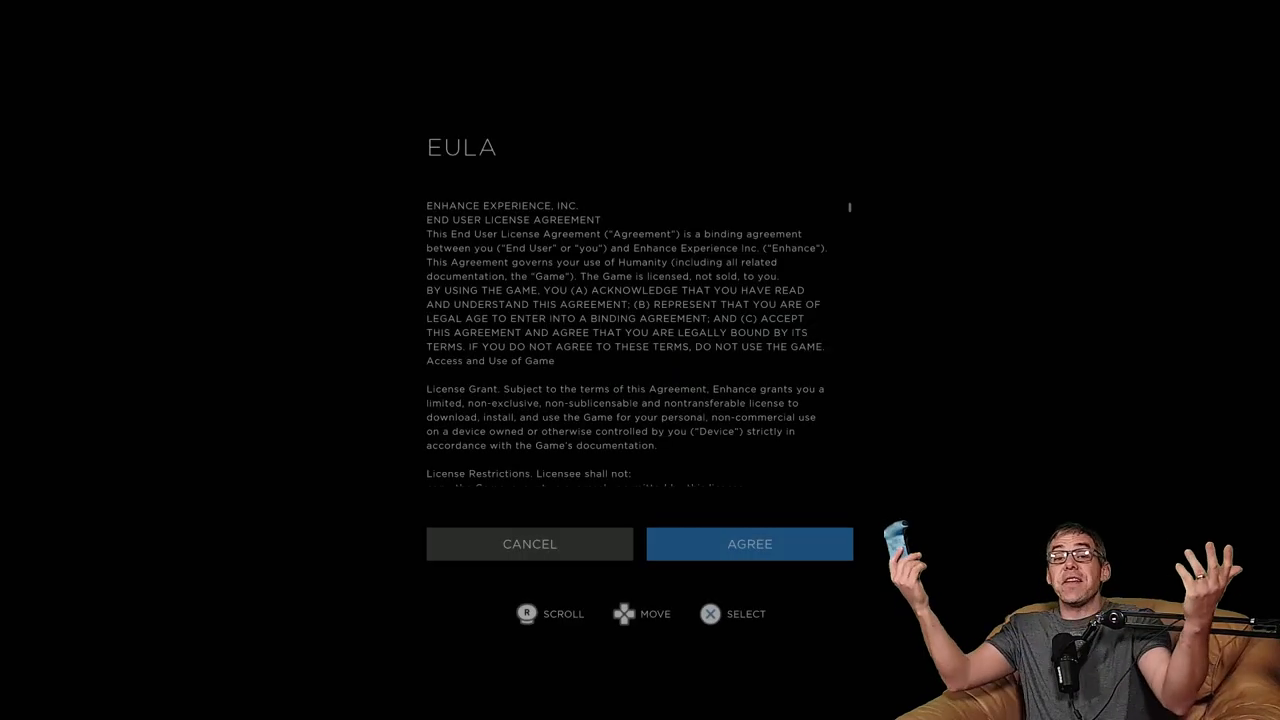
# Step: Agree to the EULA and enter HUMANITY's General settings from the title menu
pyautogui.click(748, 544)
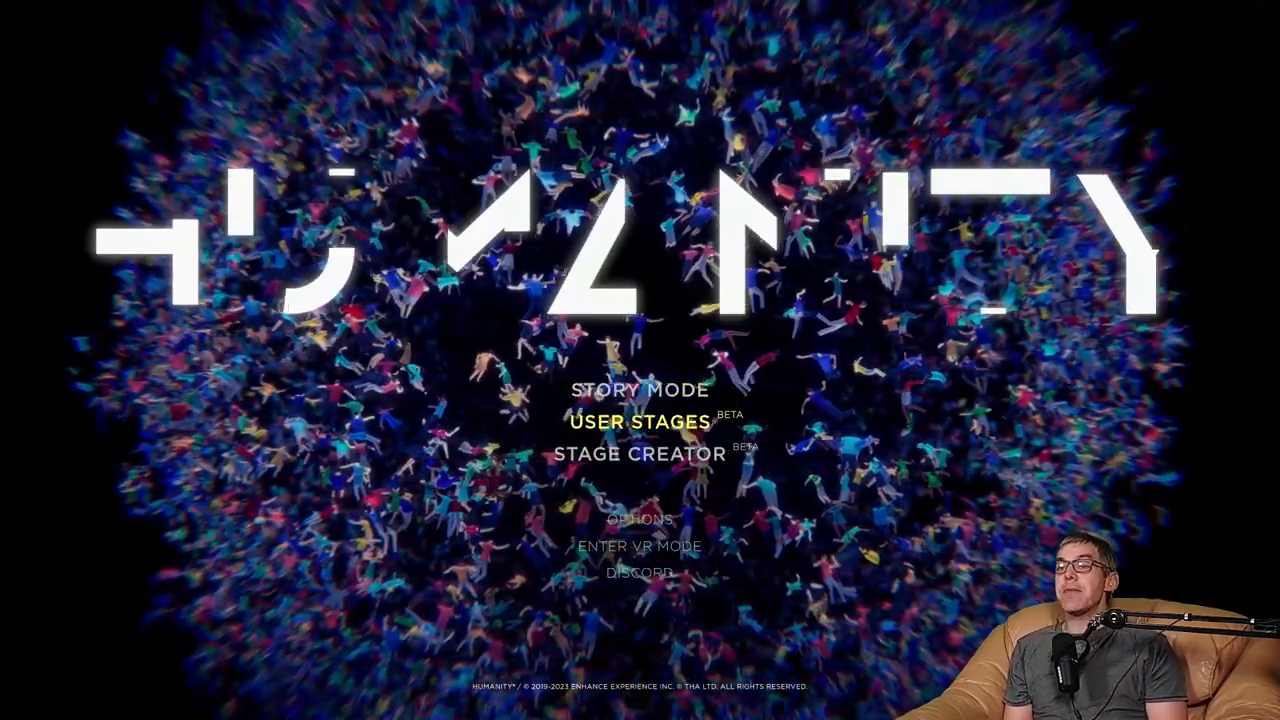
pyautogui.click(640, 520)
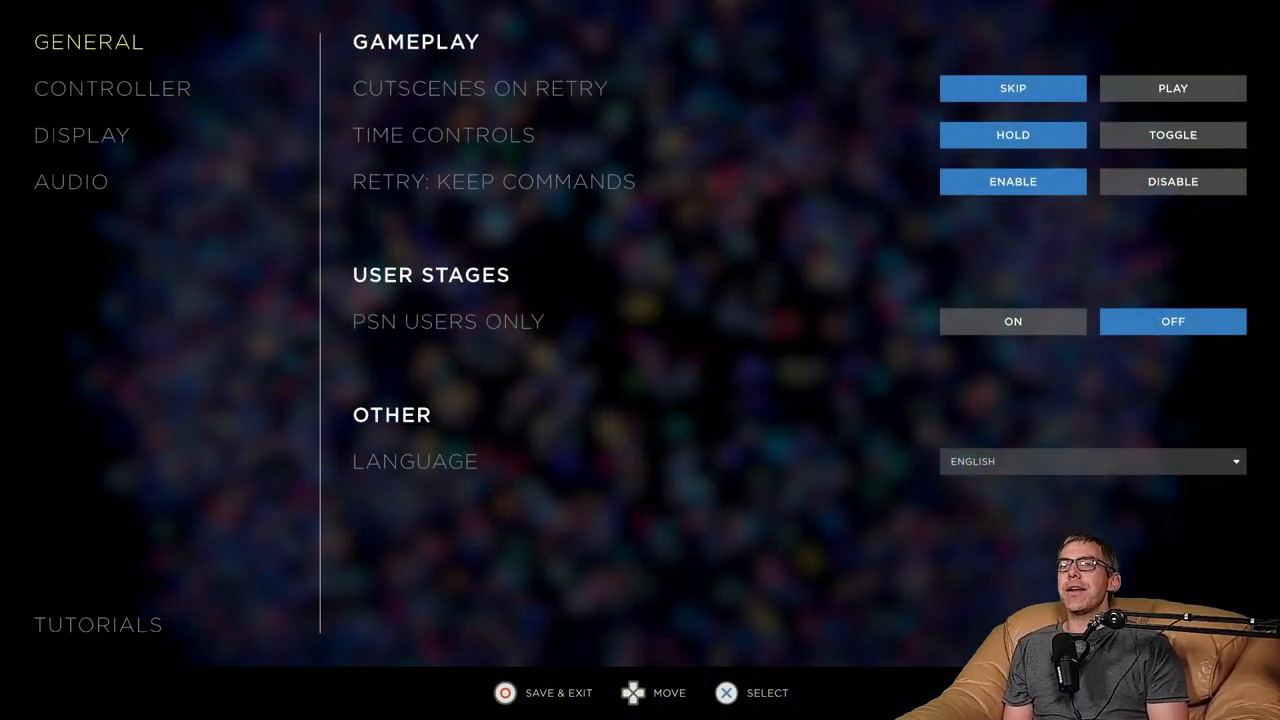
# Step: Review the Controller tab, the General settings (retry keep commands, PSN users only, language) and the Audio tab
pyautogui.click(112, 88)
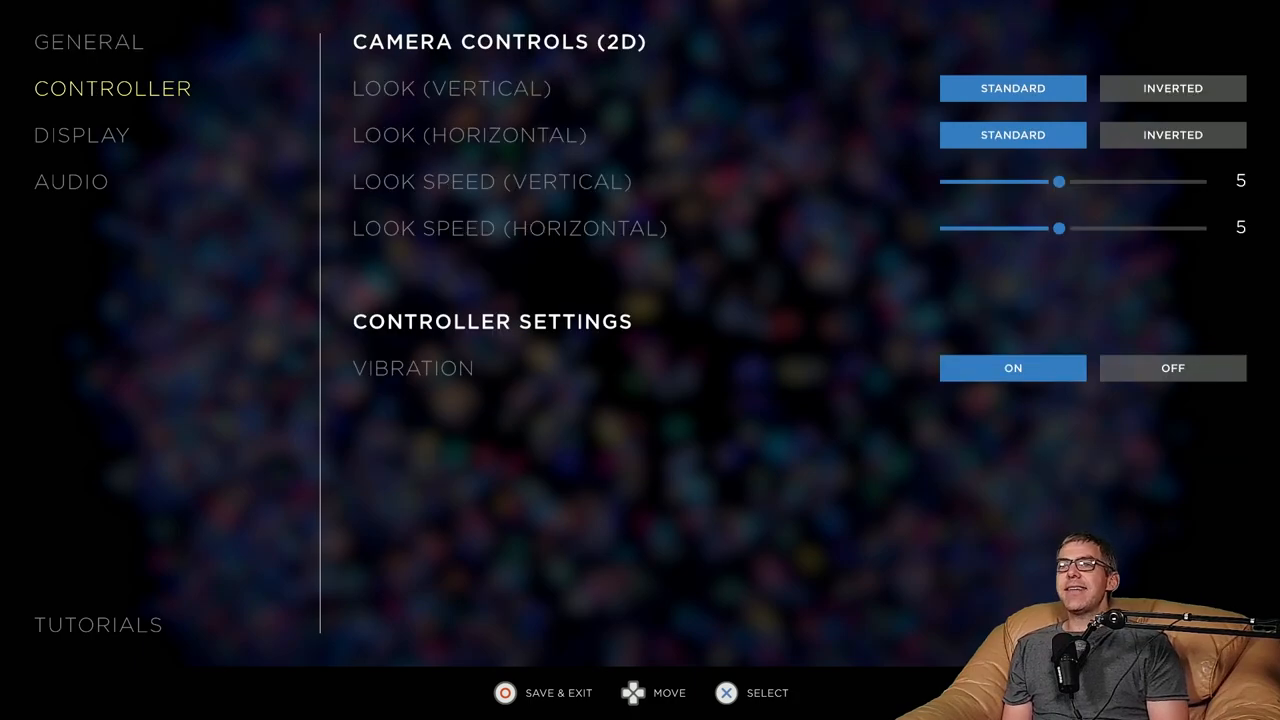
pyautogui.click(88, 42)
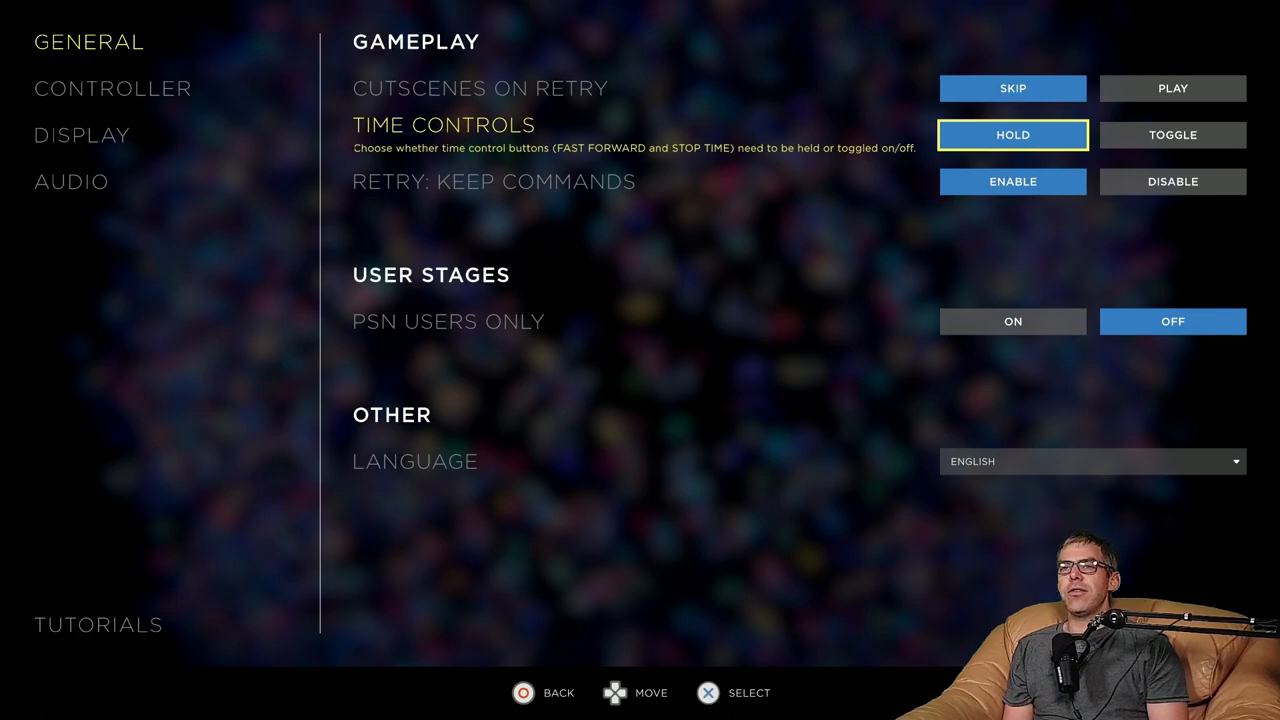
pyautogui.press('Down')
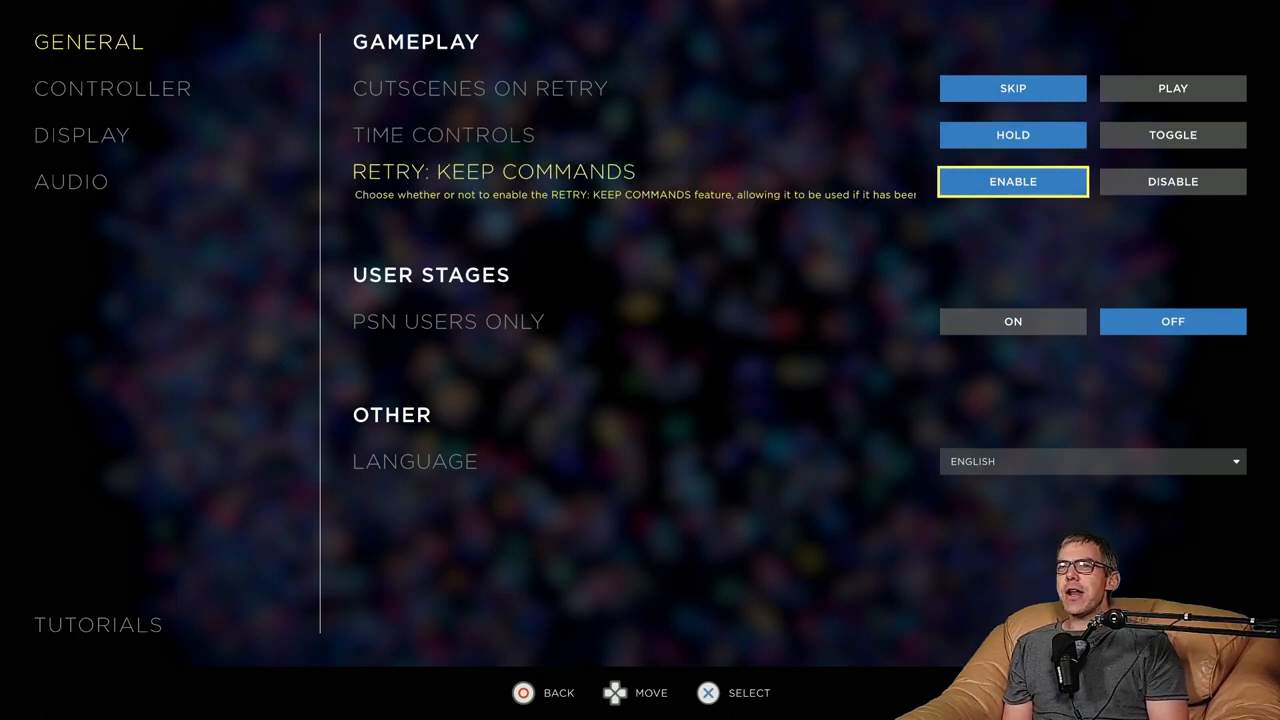
pyautogui.press('down')
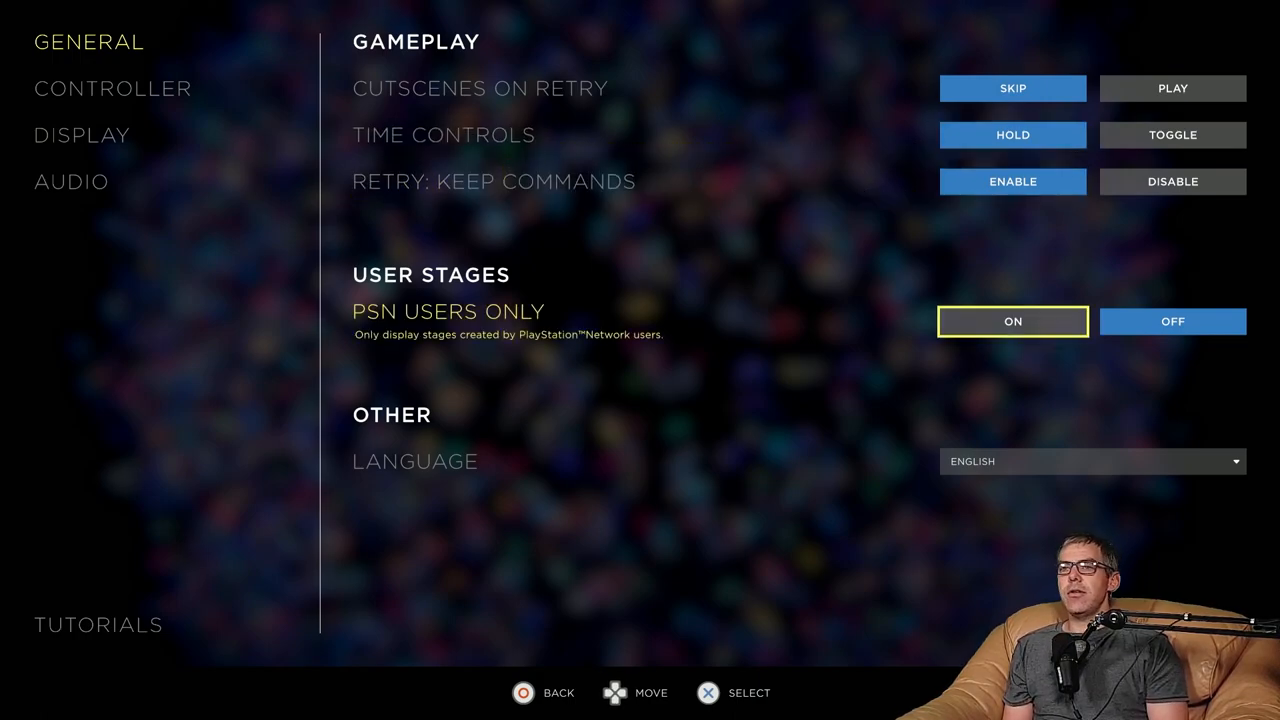
pyautogui.press('down')
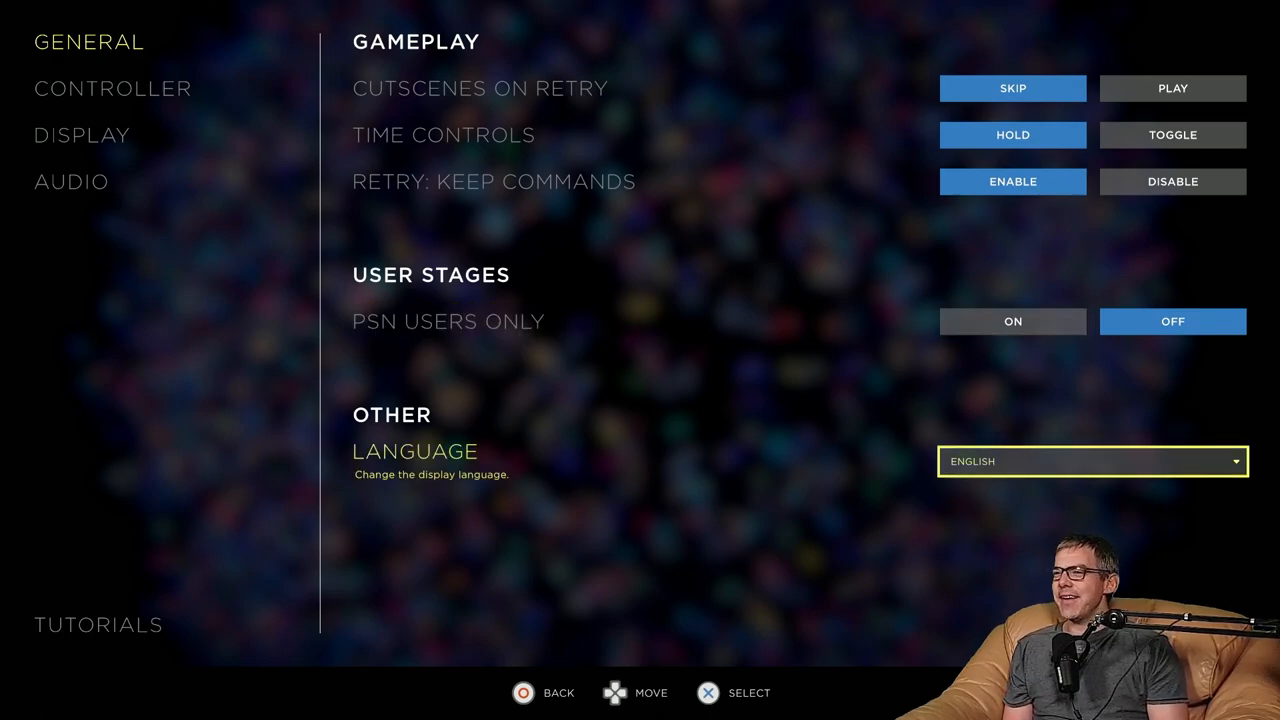
pyautogui.click(112, 88)
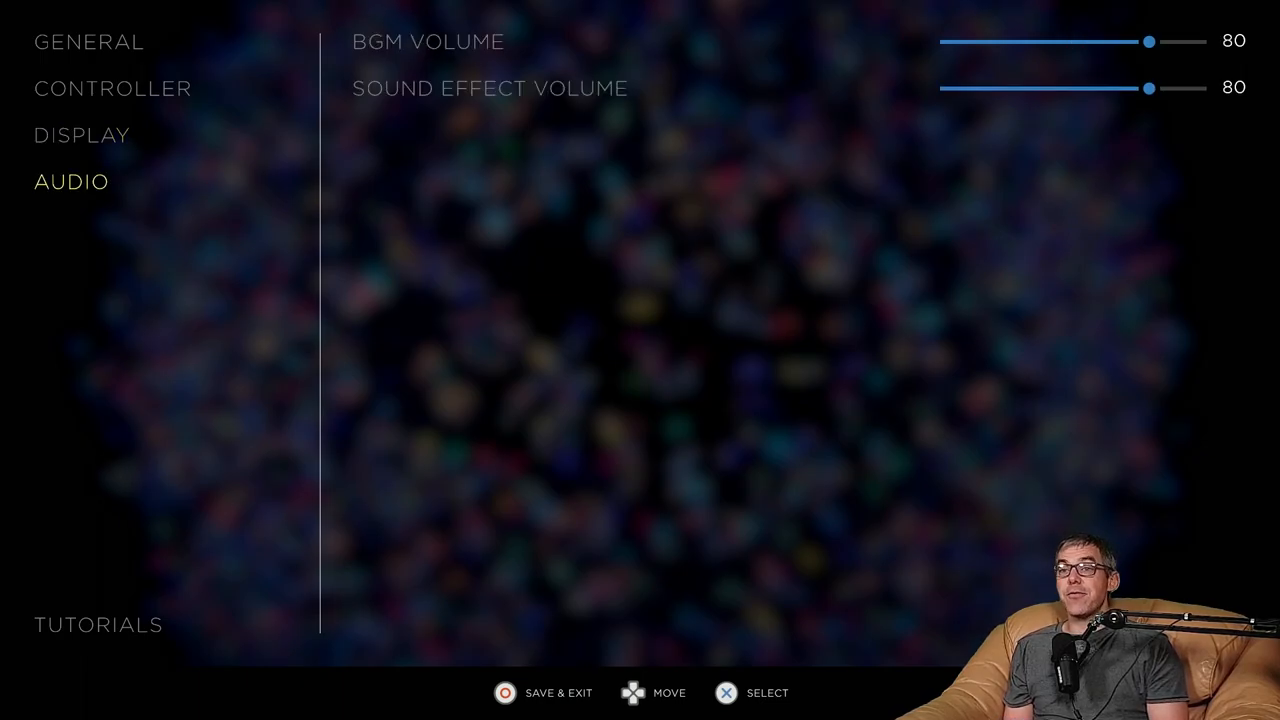
# Step: Show HUMANITY's Information screen with version 1.003.000 and 5.23 GB
pyautogui.click(504, 692)
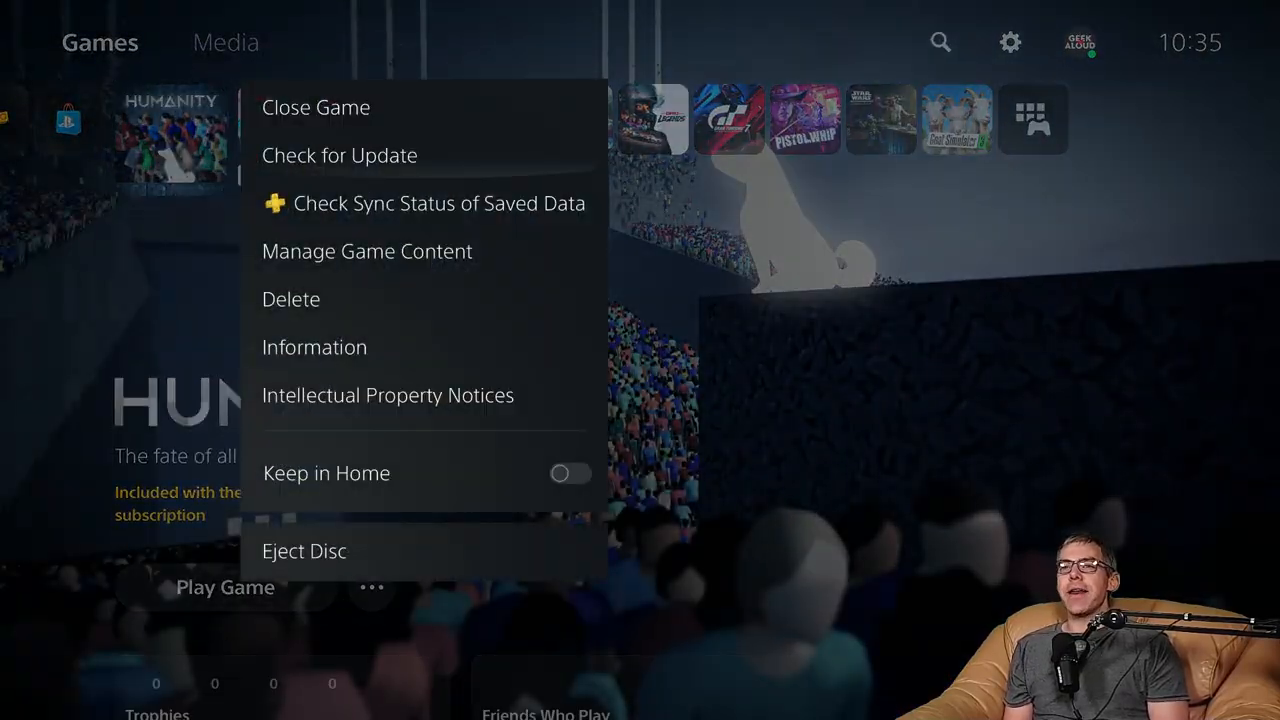
pyautogui.click(314, 348)
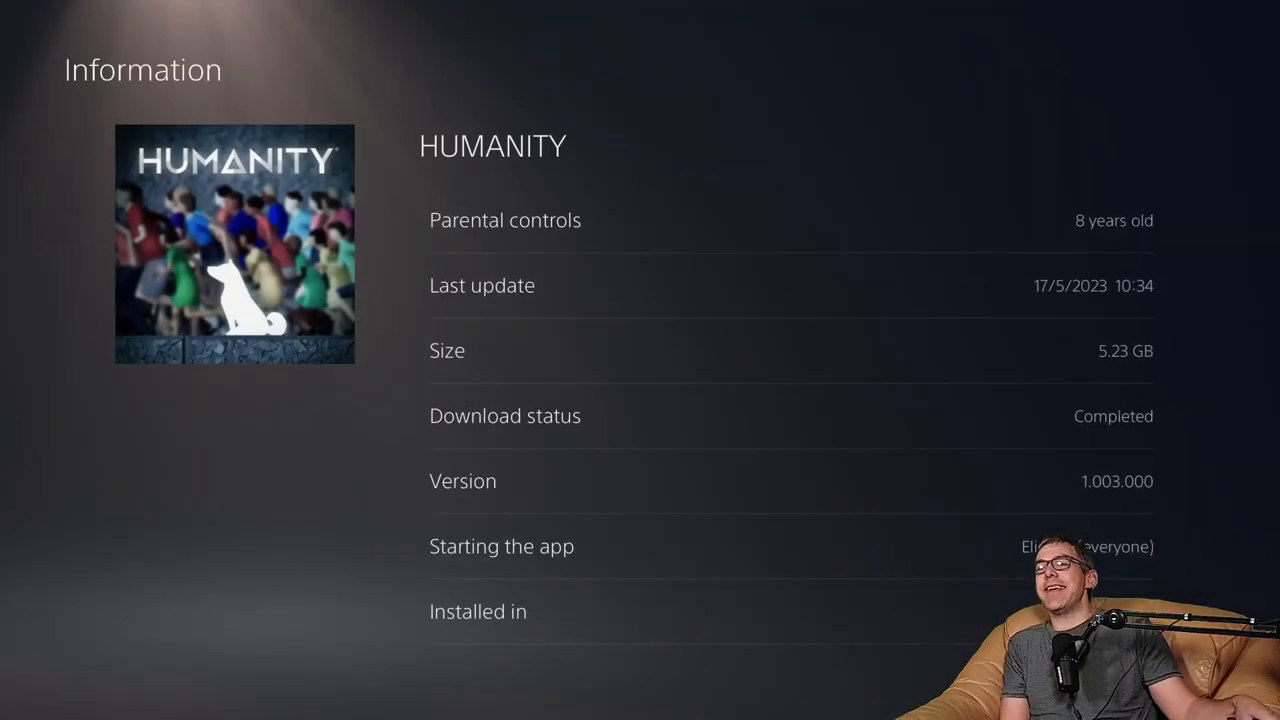